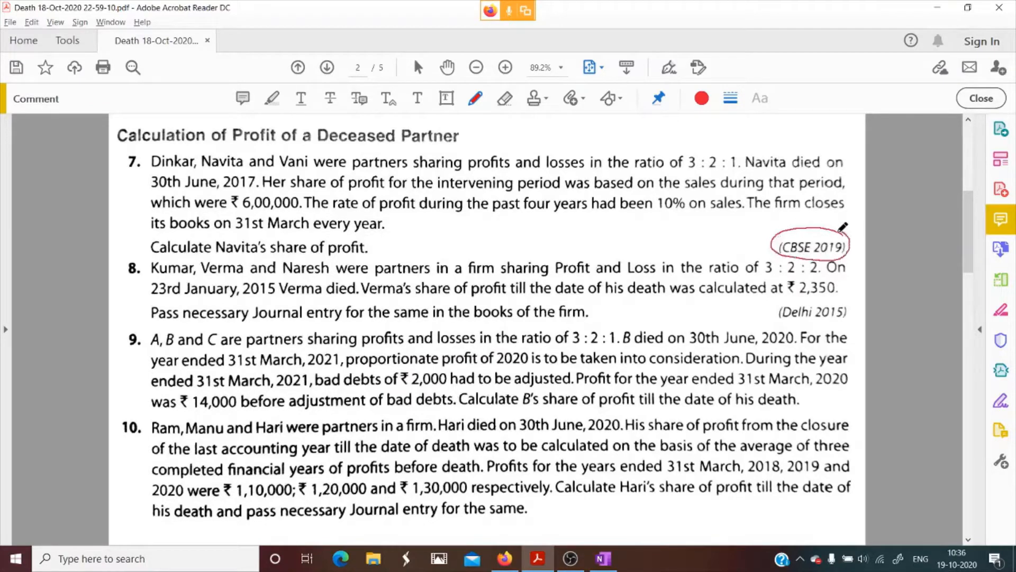
Mark up question 7 in Acrobat, circling the CBSE 2019 tag, then bring up OneNote
click(809, 246)
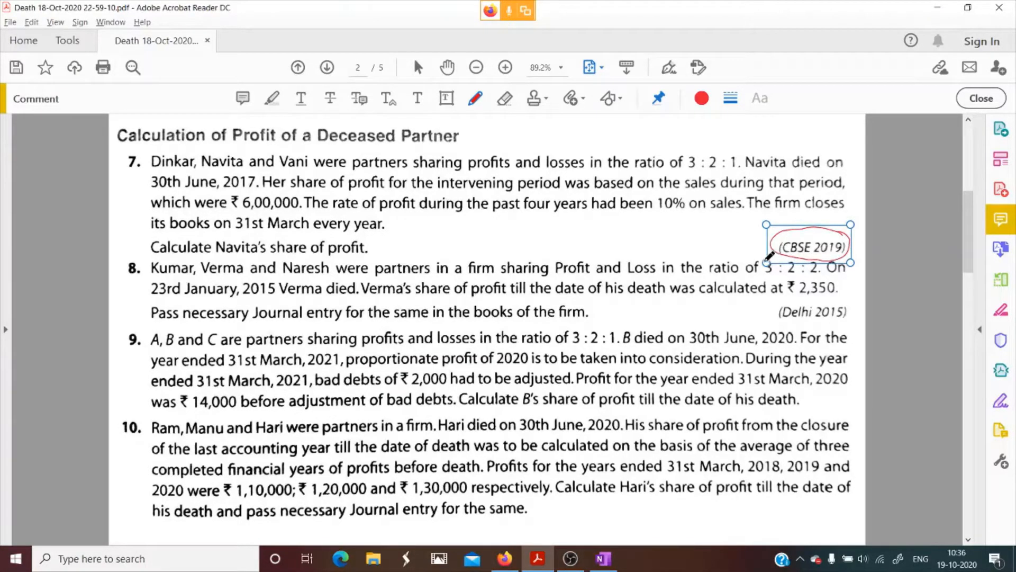
mouse_move(167, 141)
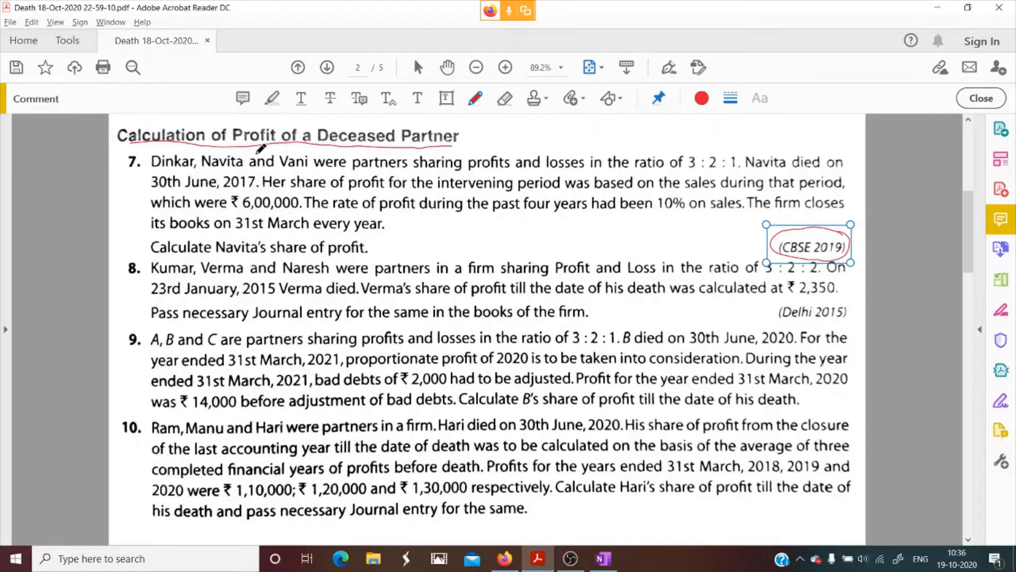
mouse_move(251, 156)
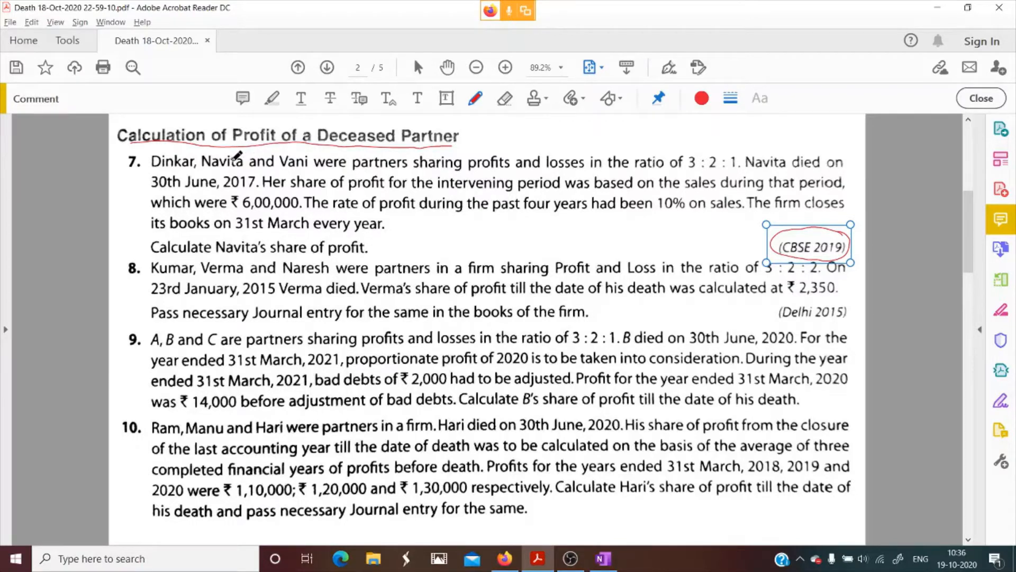
mouse_move(120, 172)
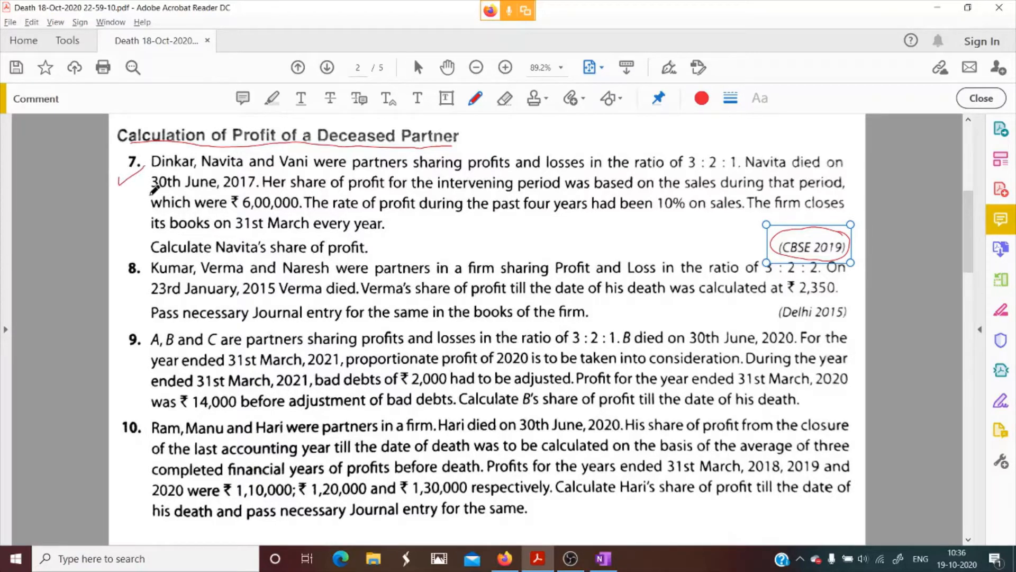
mouse_move(160, 162)
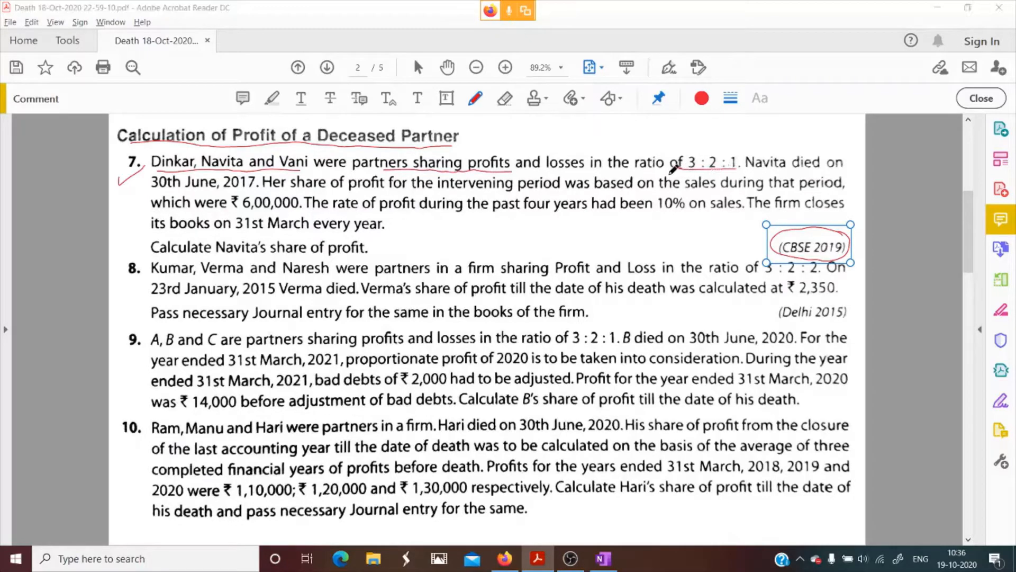
click(601, 558)
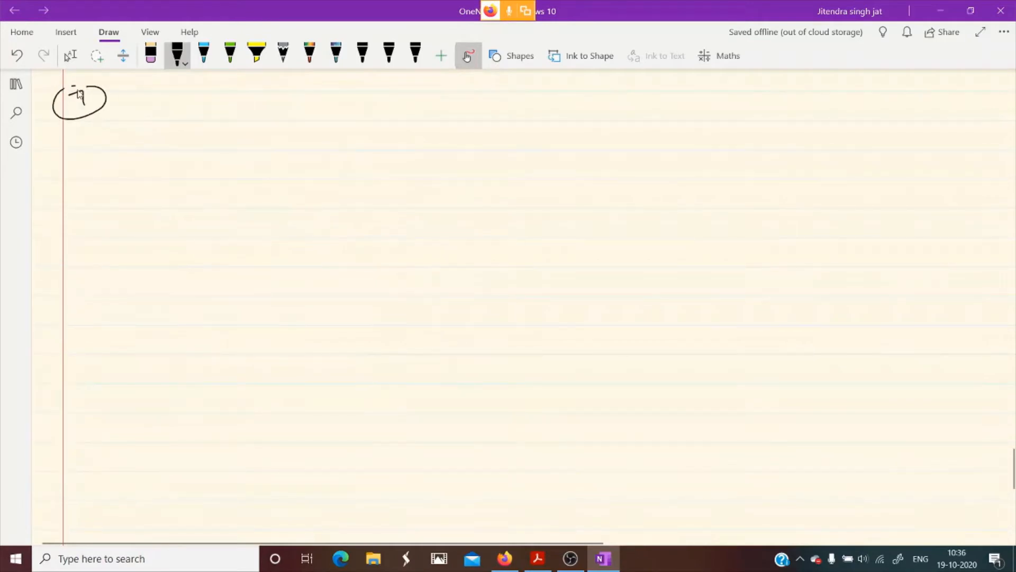
Handwrite 'Dinkar : Navita : Vani' with shares 3 : 2 beneath the first two names
drag(178, 120, 211, 121)
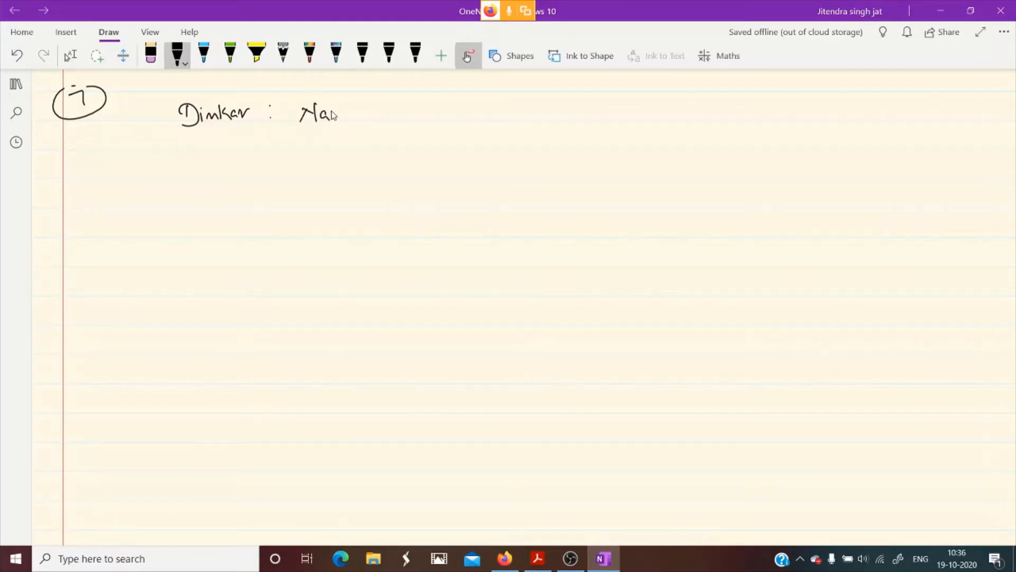
drag(334, 115, 372, 115)
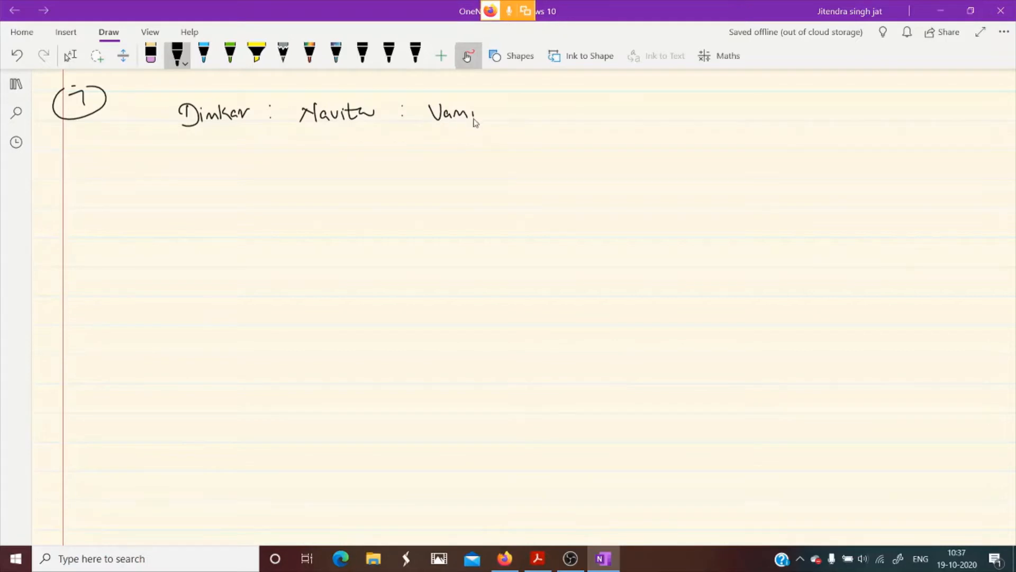
click(537, 558)
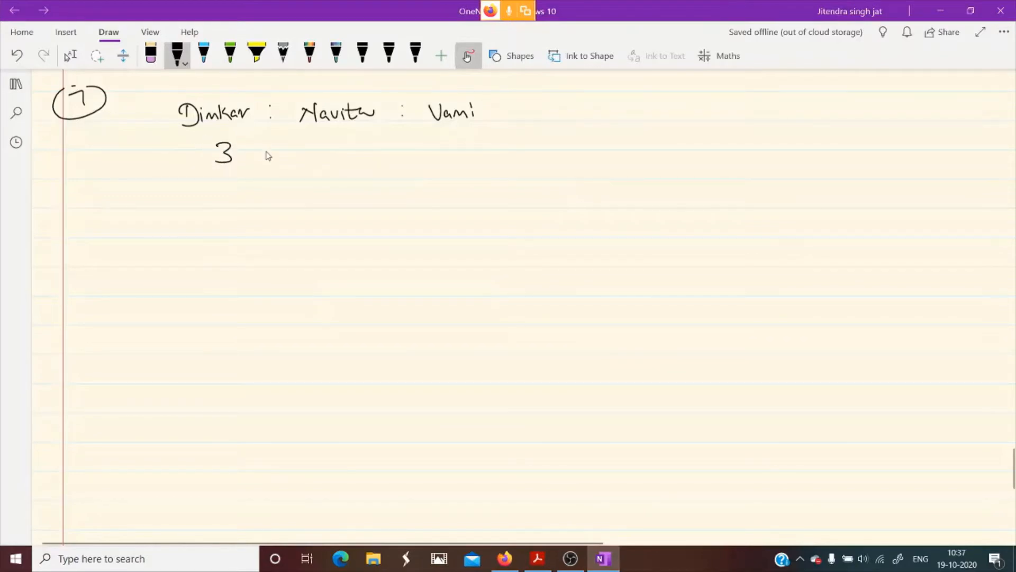
drag(266, 153, 343, 153)
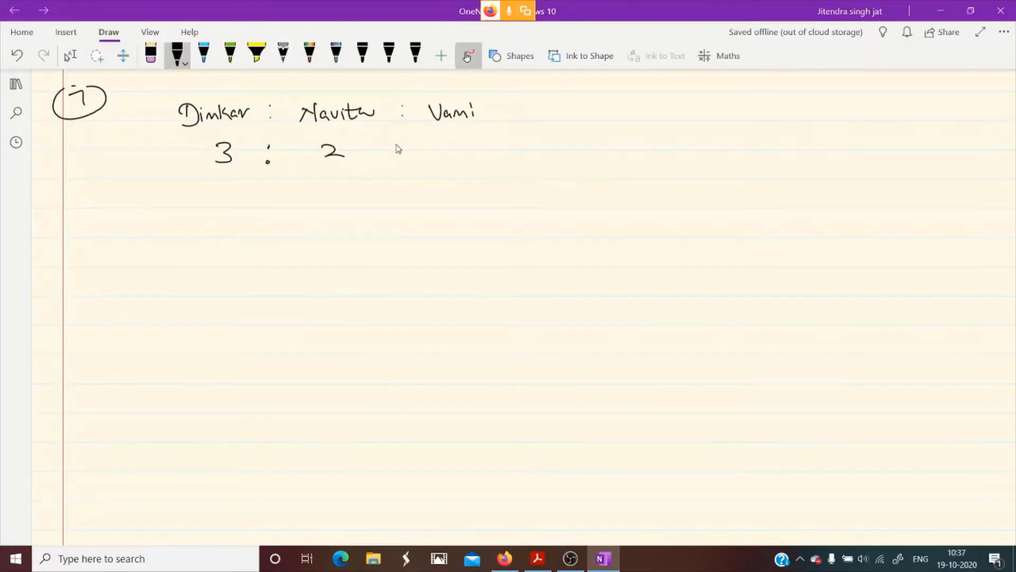
click(537, 558)
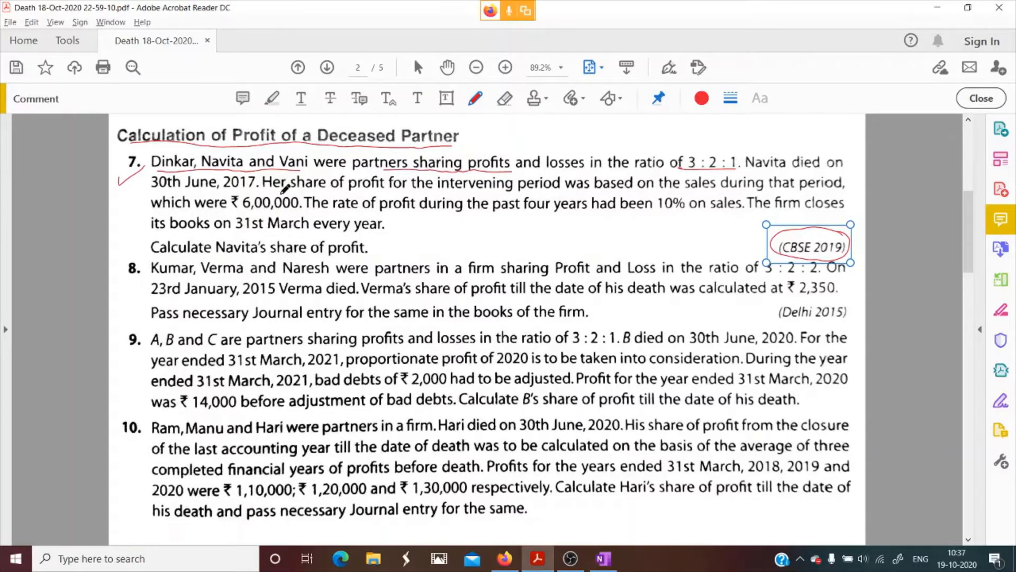
click(602, 558)
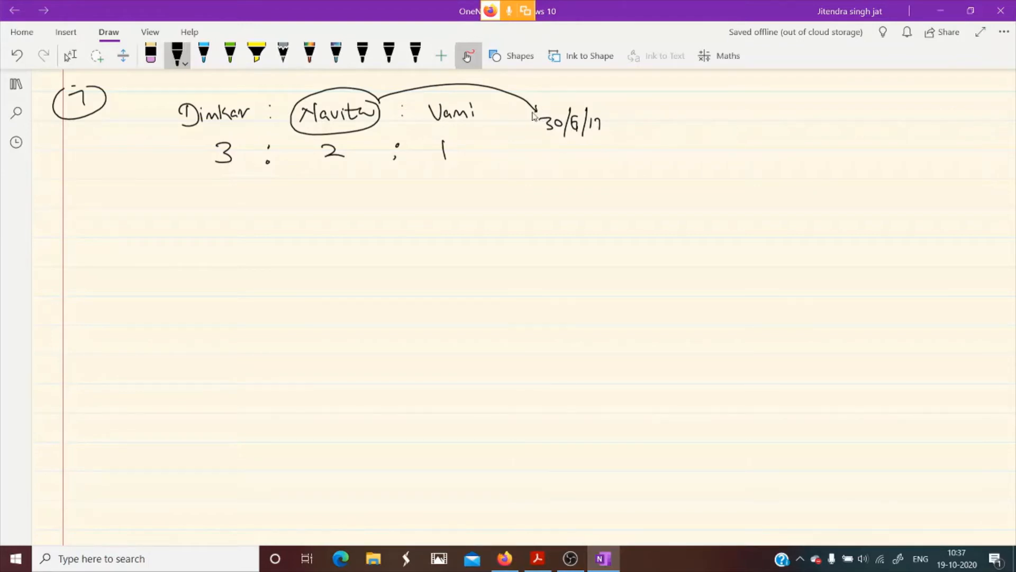
mouse_move(500, 148)
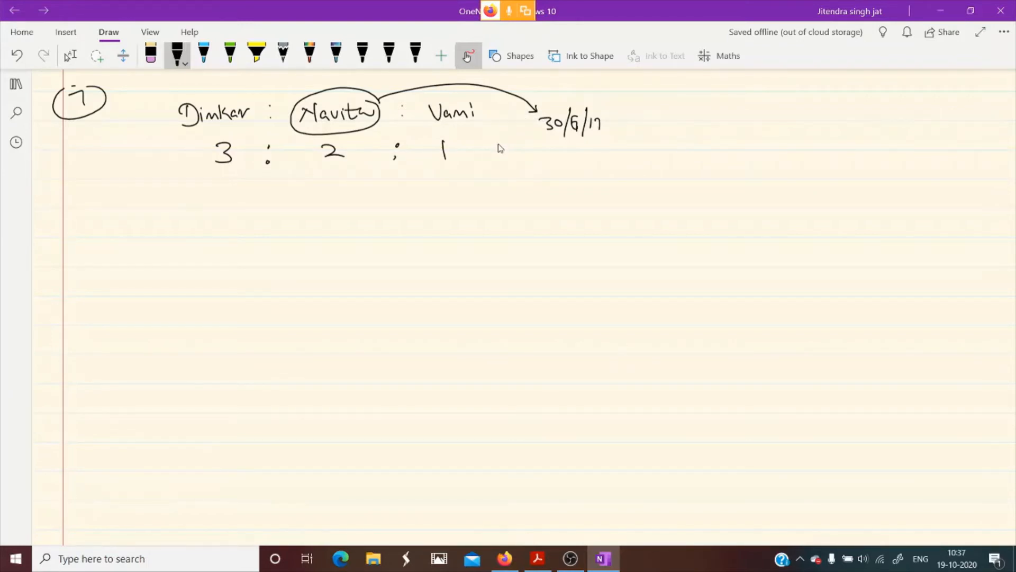
mouse_move(450, 106)
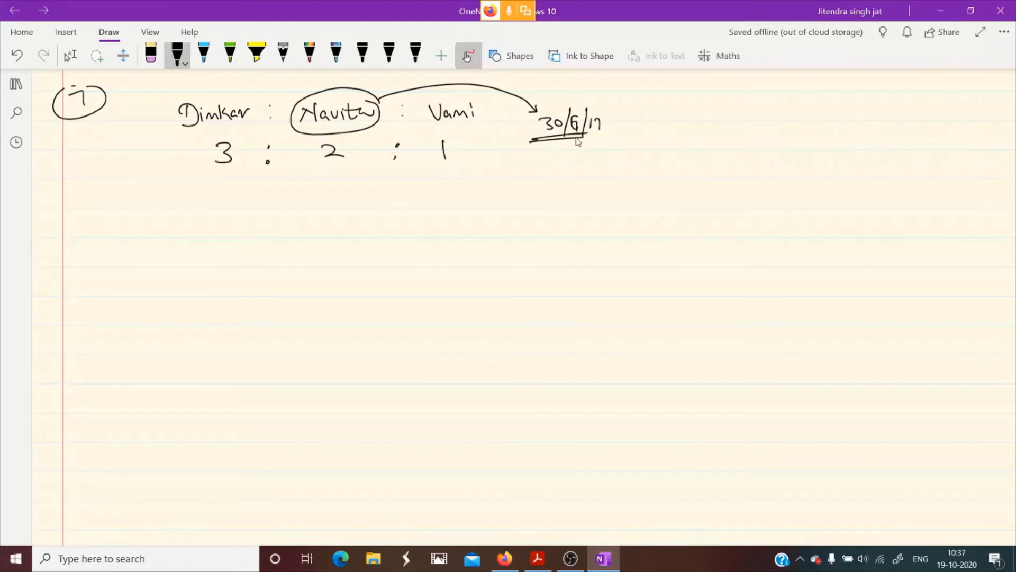
mouse_move(546, 147)
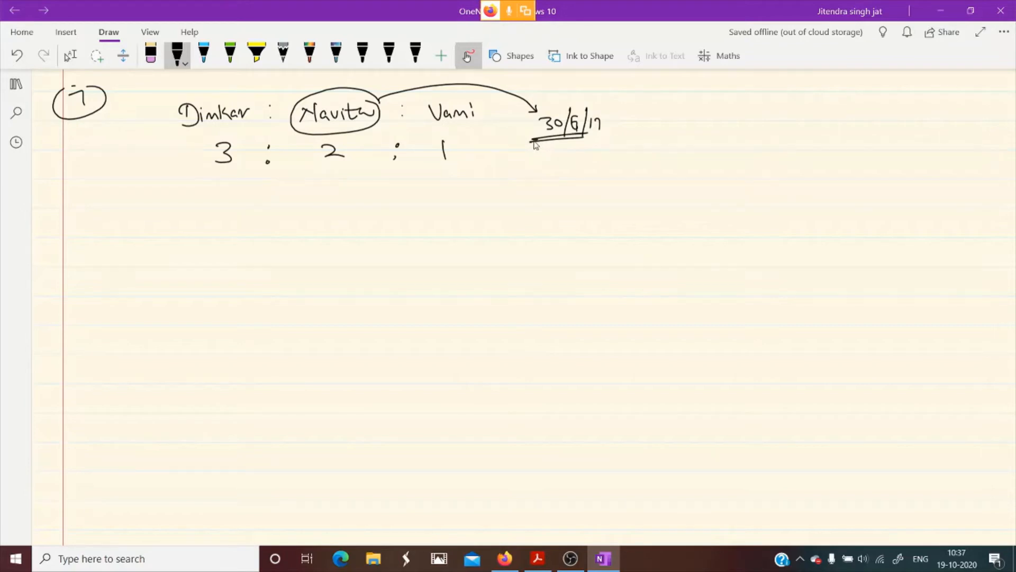
mouse_move(530, 146)
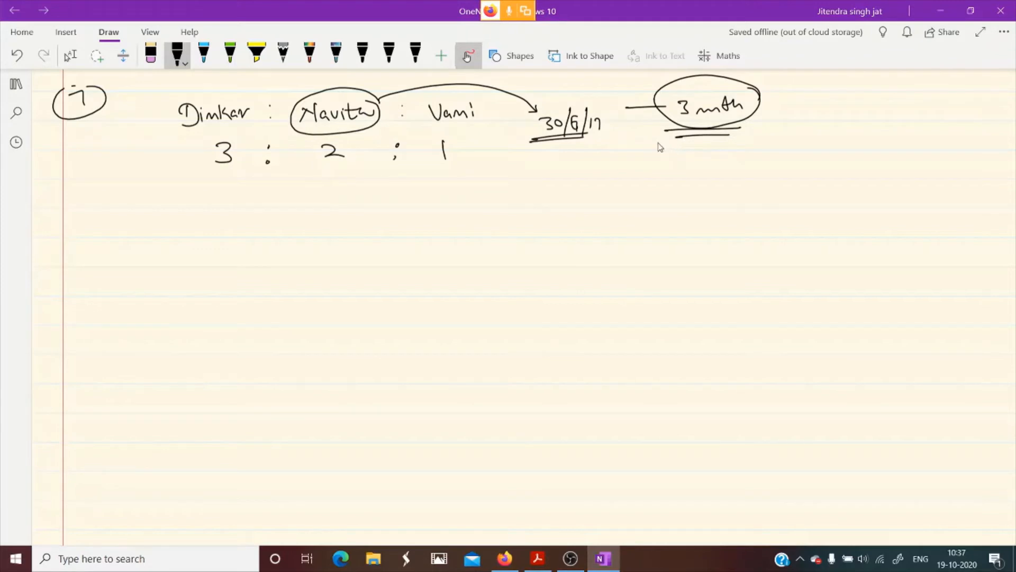
mouse_move(640, 136)
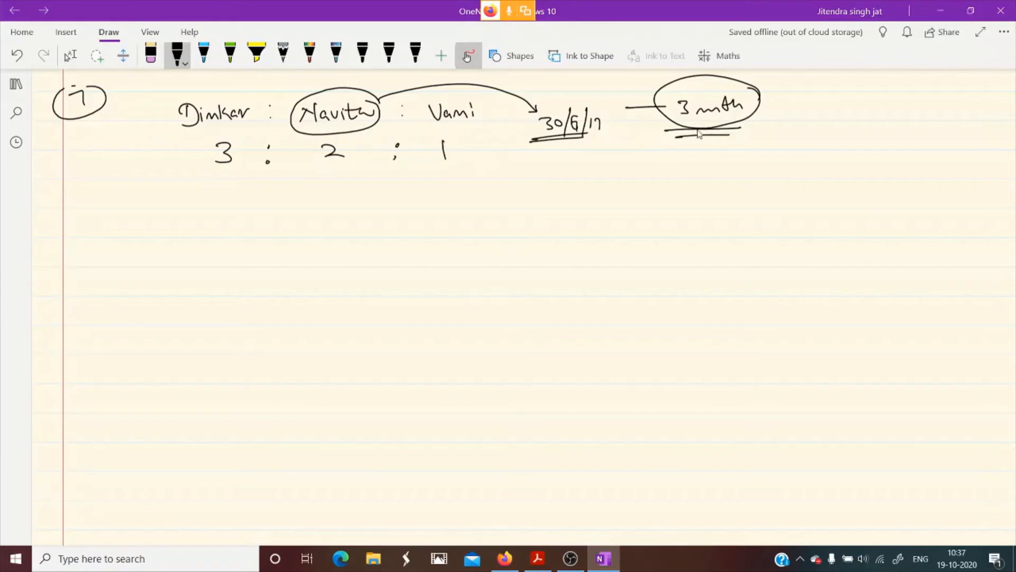
mouse_move(646, 132)
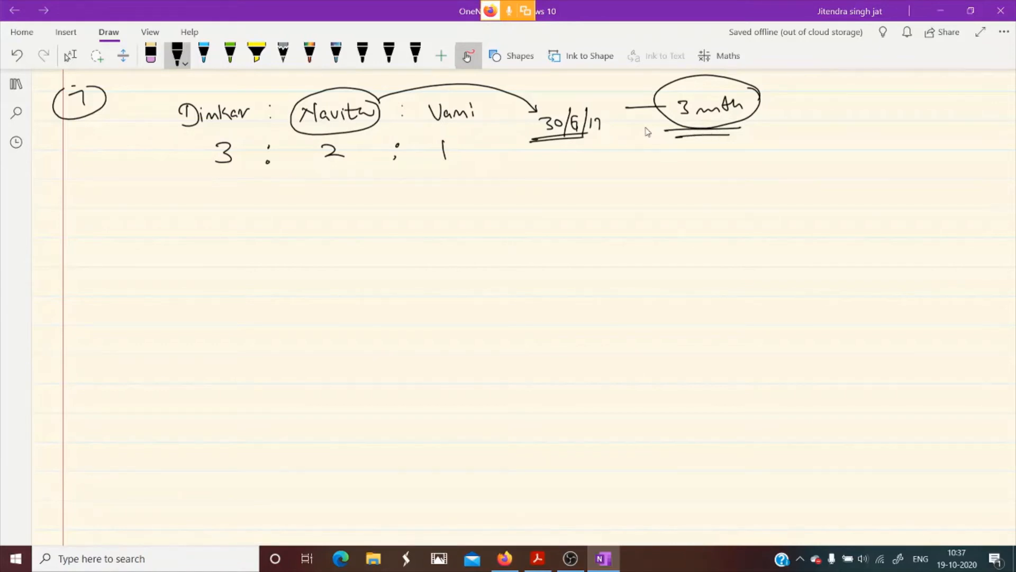
mouse_move(636, 134)
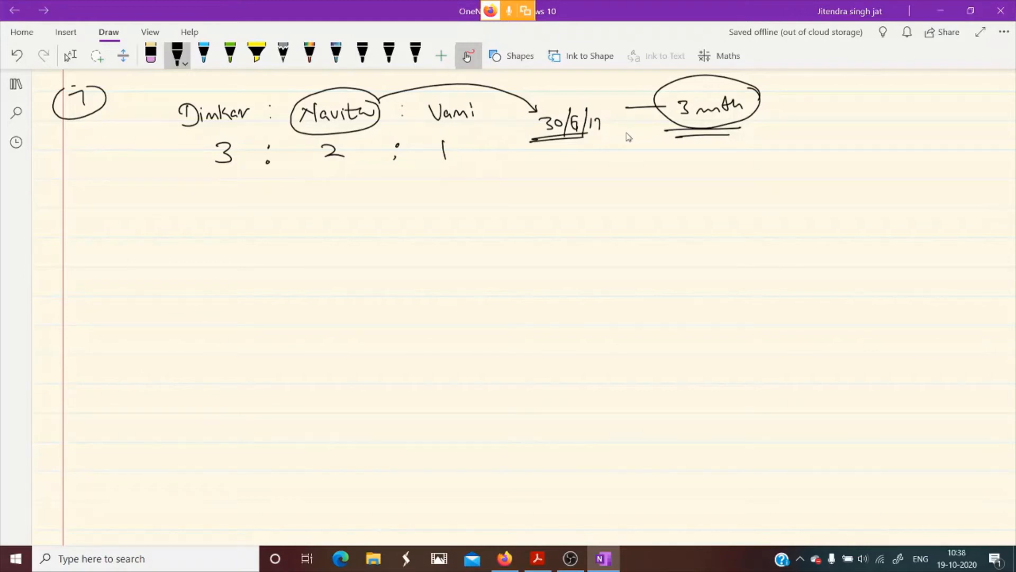
mouse_move(639, 134)
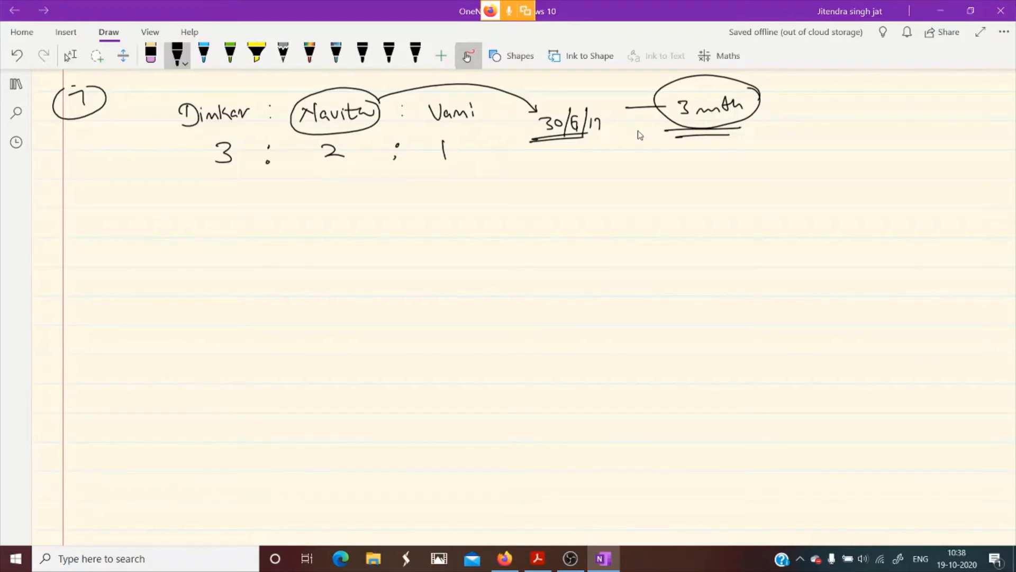
Switch to the question 7 PDF in Acrobat Reader
click(537, 558)
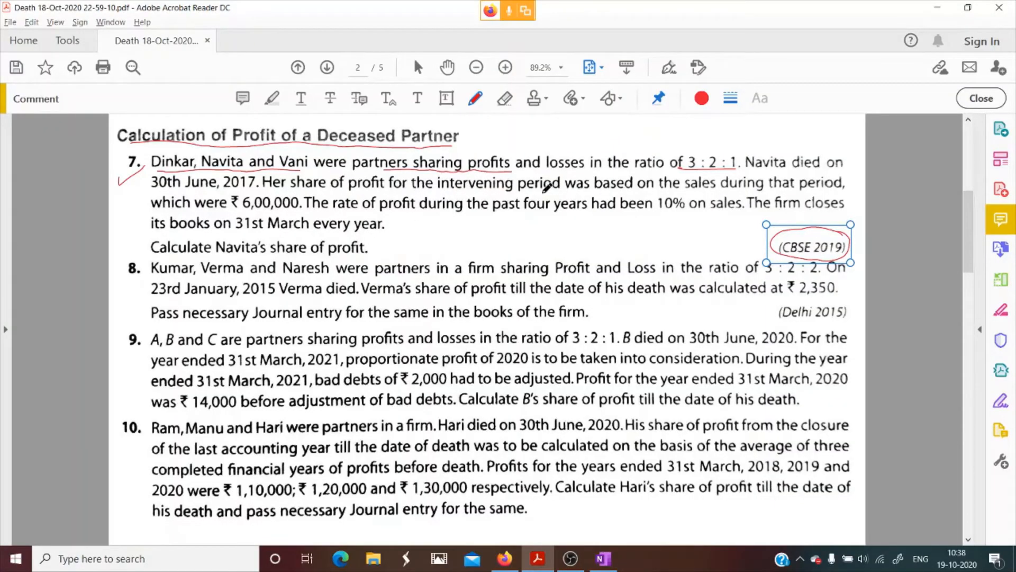
mouse_move(573, 182)
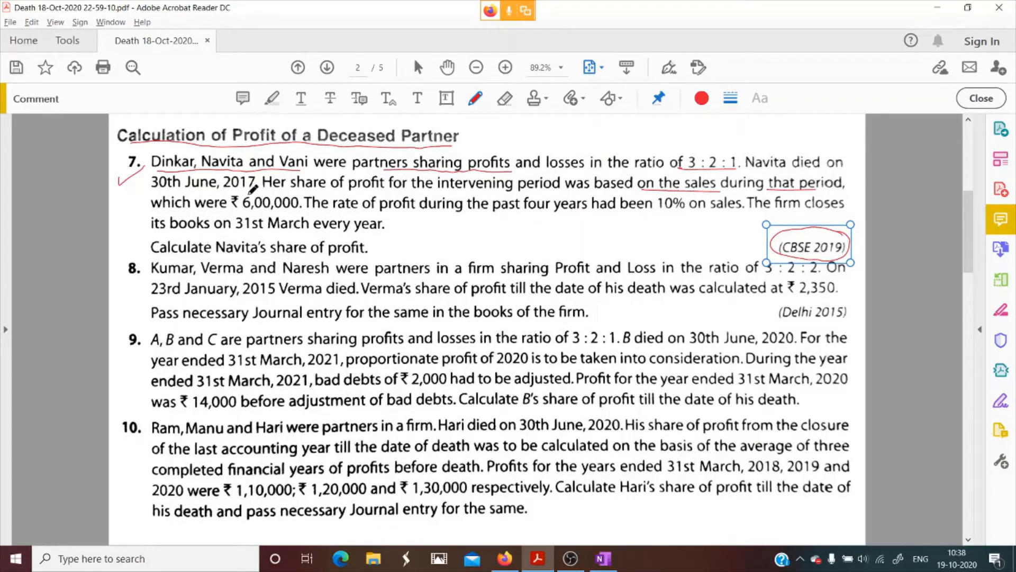
Back in OneNote, begin writing 'Sales of 3 mnth — 6,000' below the ratio
click(601, 558)
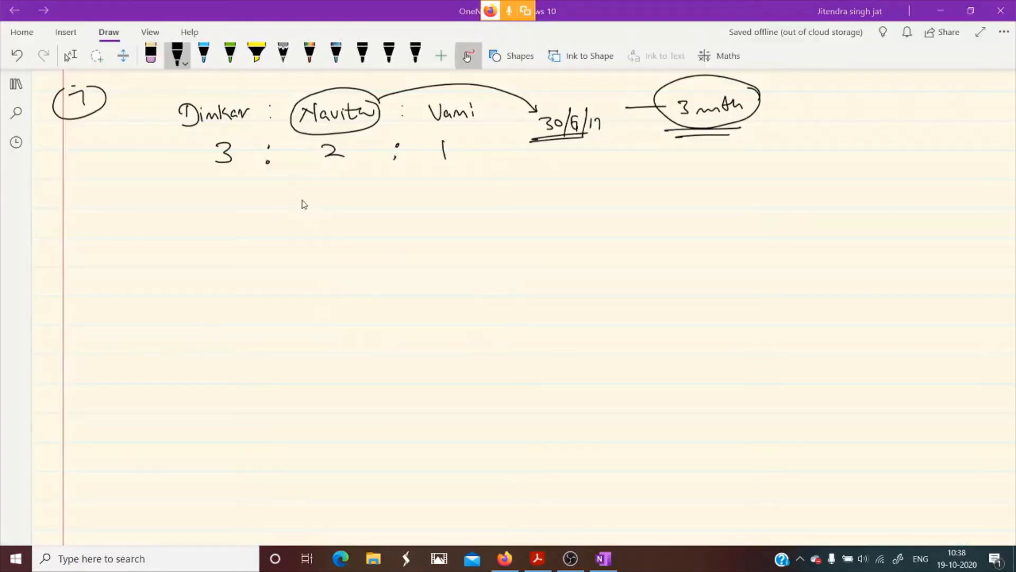
drag(197, 208, 227, 230)
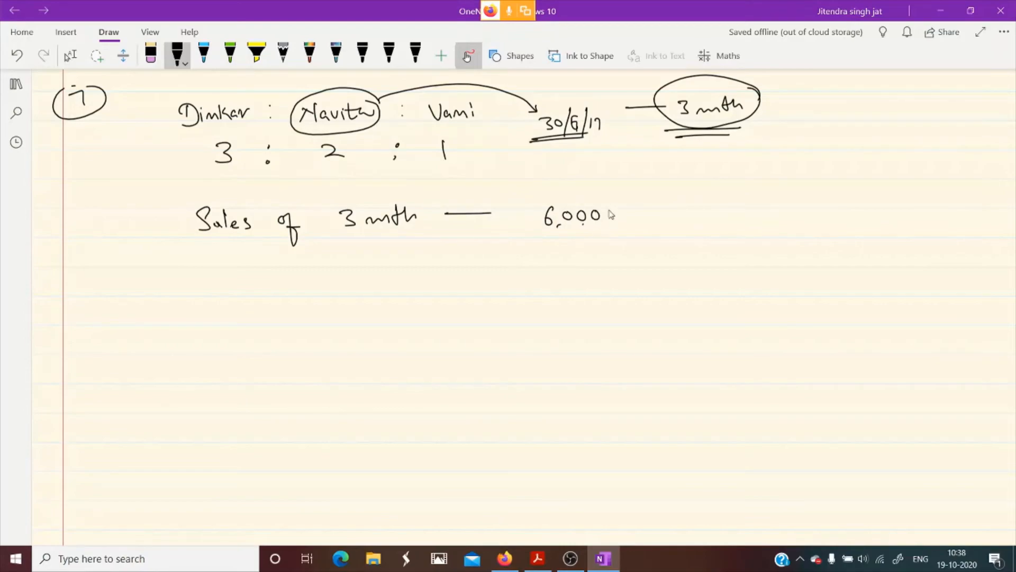
Switch to Acrobat Reader to underline the ₹ 6,00,000 sales figure
click(537, 558)
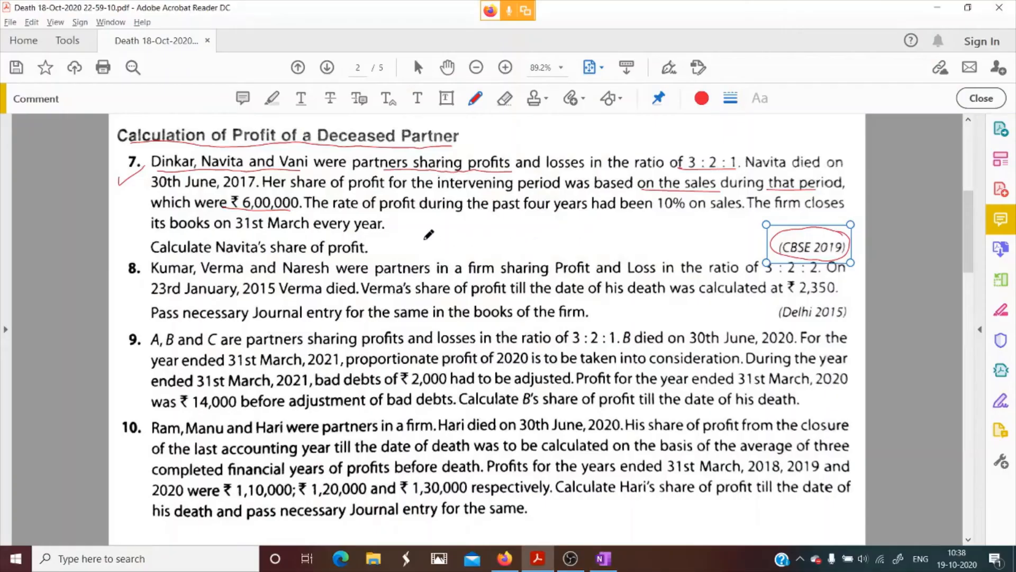
mouse_move(639, 201)
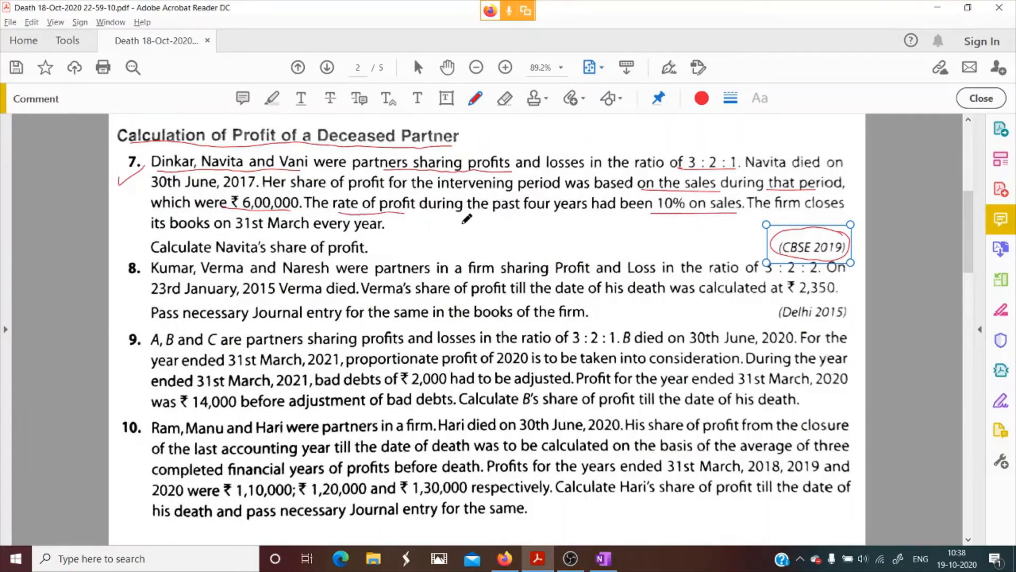
Write the sales as 6,00,000 and profit 'pt of 3 mnth — 60,000', then return to Acrobat
click(601, 558)
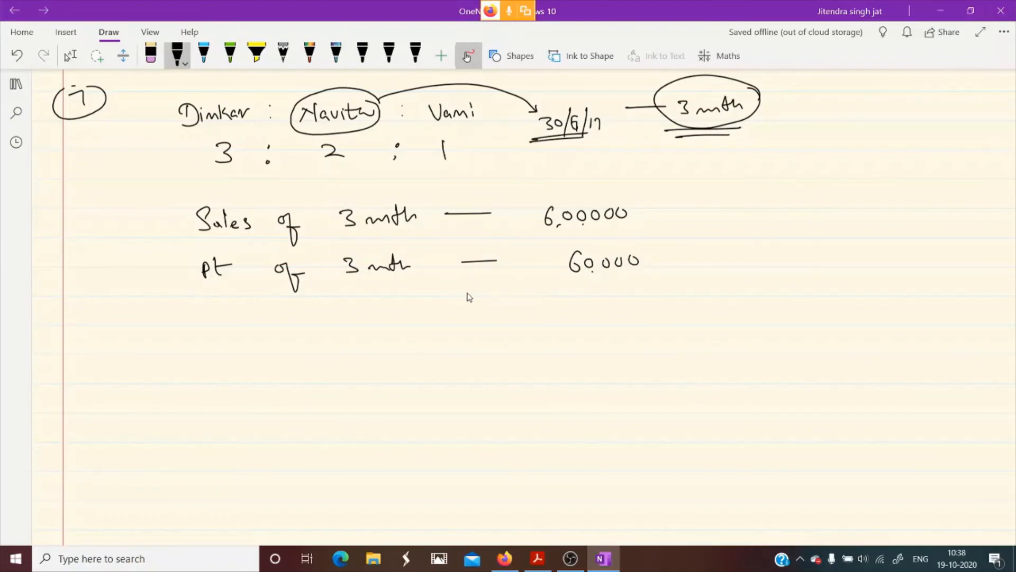
click(537, 558)
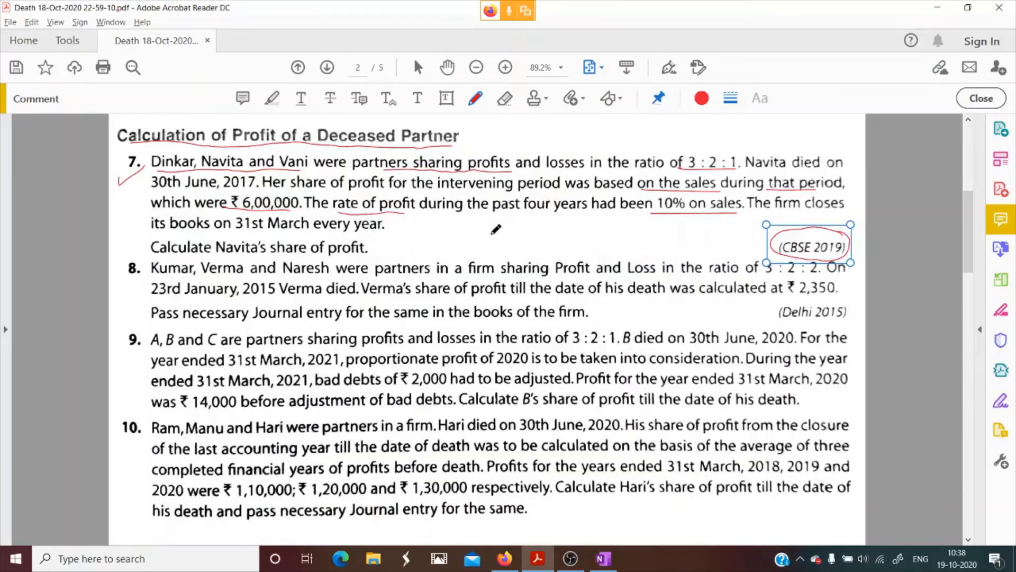
mouse_move(230, 222)
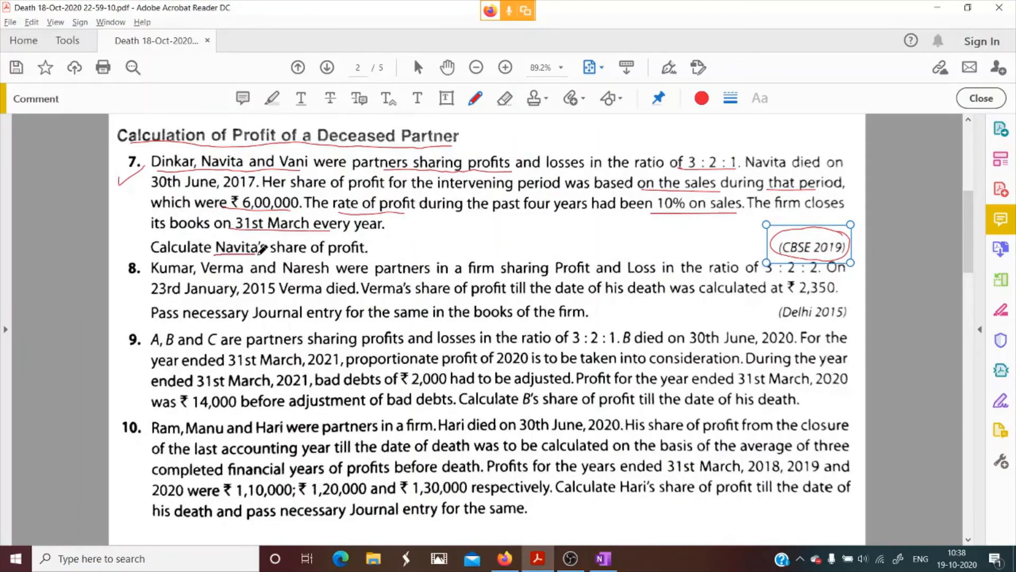
In OneNote, circle 60,000, arrow 6,00,000 to 10%, and underline Navita's 2
click(601, 558)
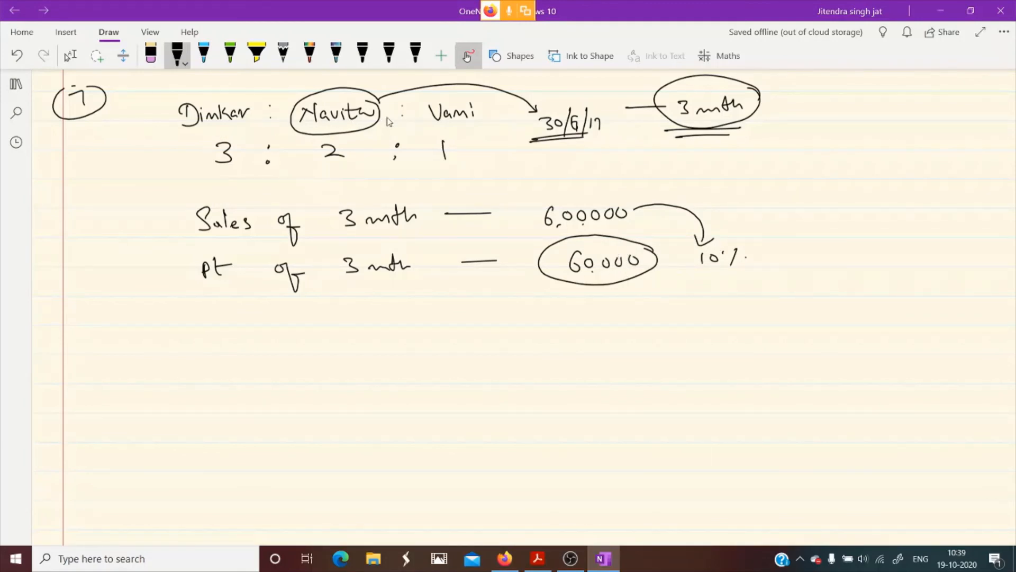
mouse_move(348, 160)
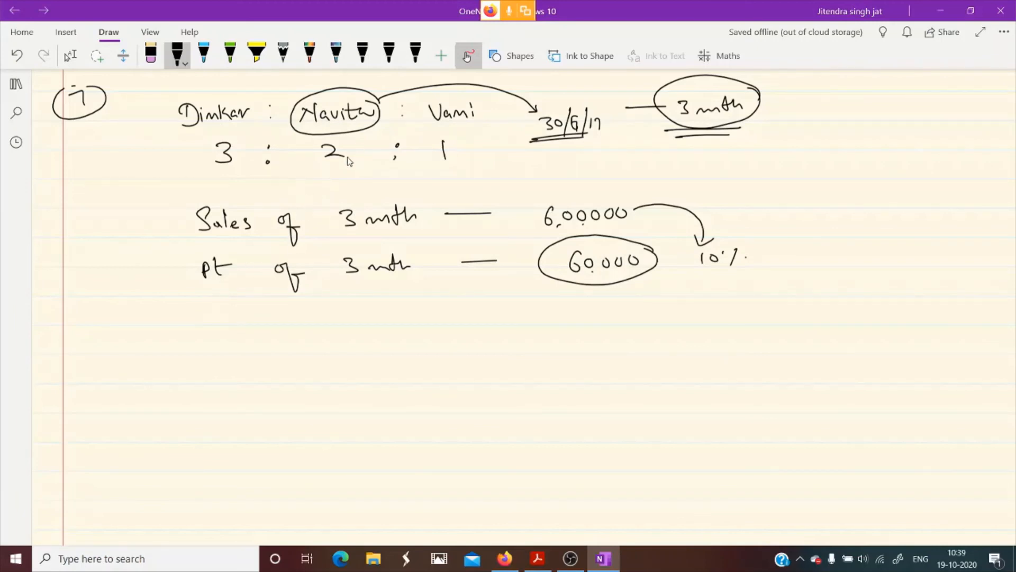
drag(317, 168, 373, 159)
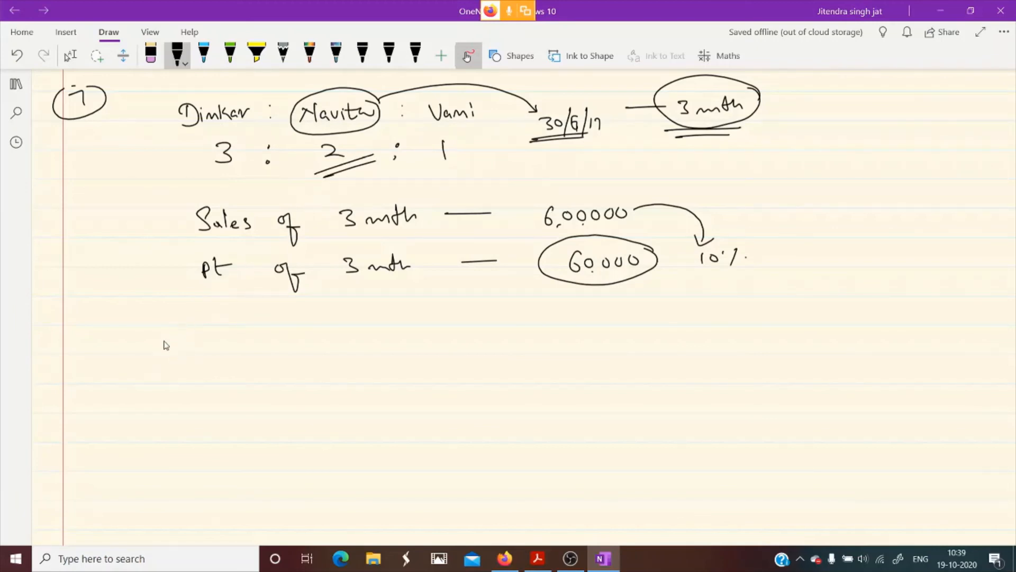